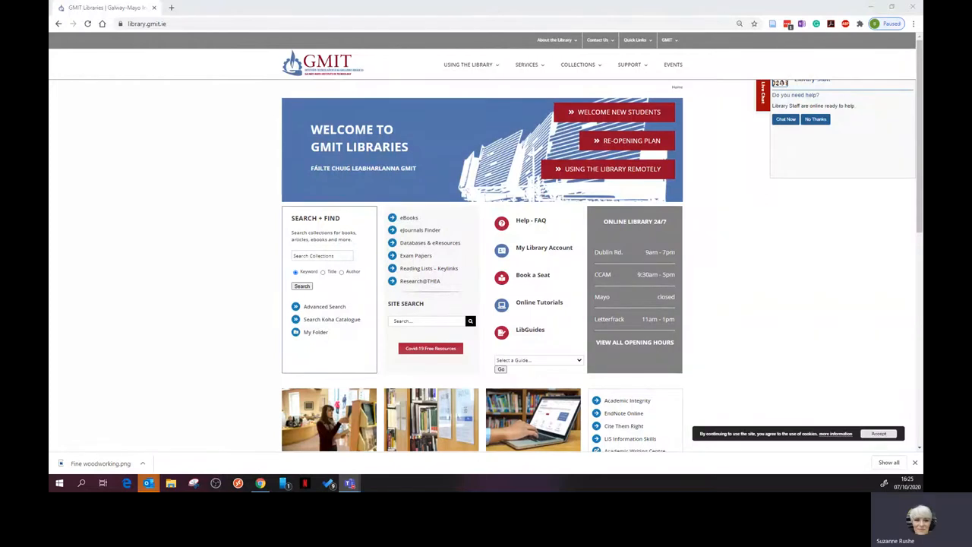
{"action": "mouse_move", "coordinate": [254, 23]}
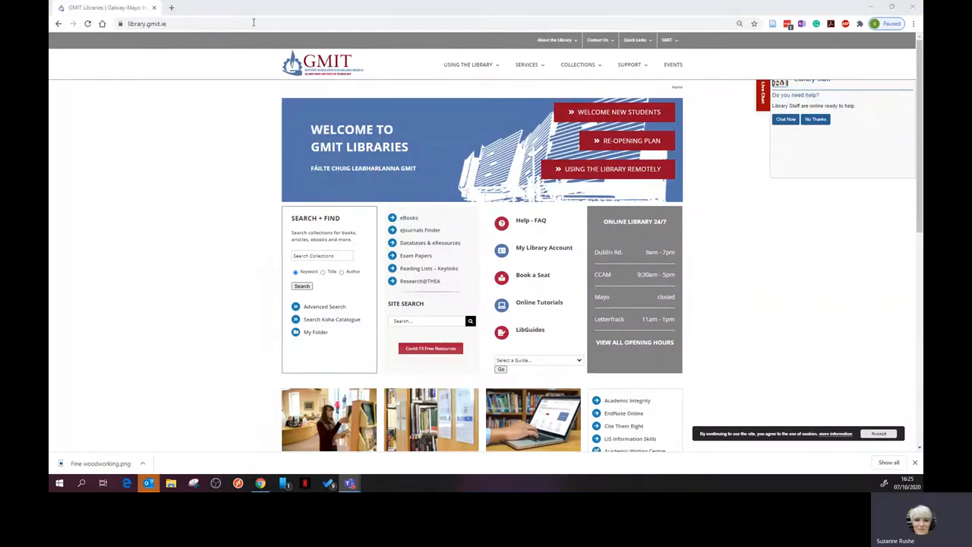
- Go to the GMIT Libraries homepage and begin a collections search for Fine woodworking
{"action": "left_click", "coordinate": [144, 24]}
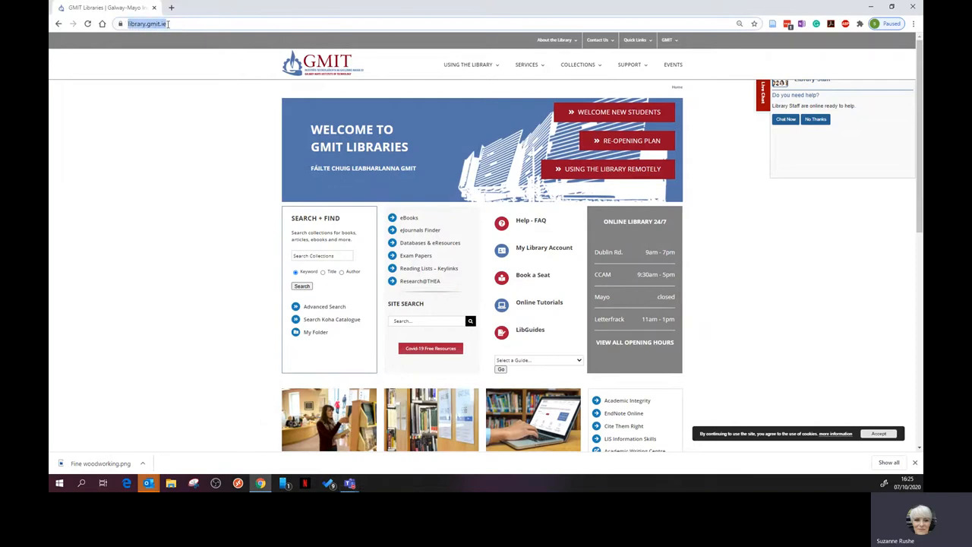
{"action": "mouse_move", "coordinate": [215, 125]}
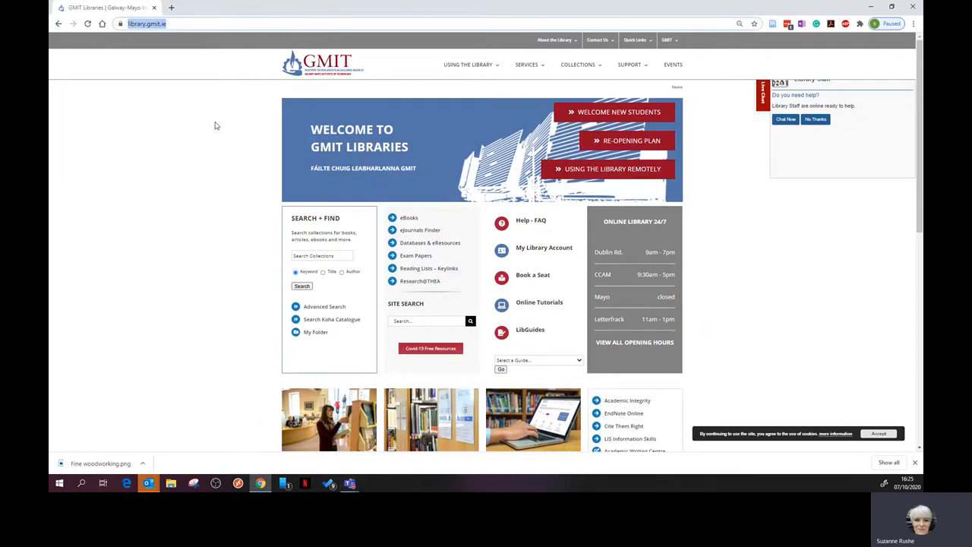
{"action": "left_click", "coordinate": [322, 255]}
{"action": "type", "text": "Fine woodwo"}
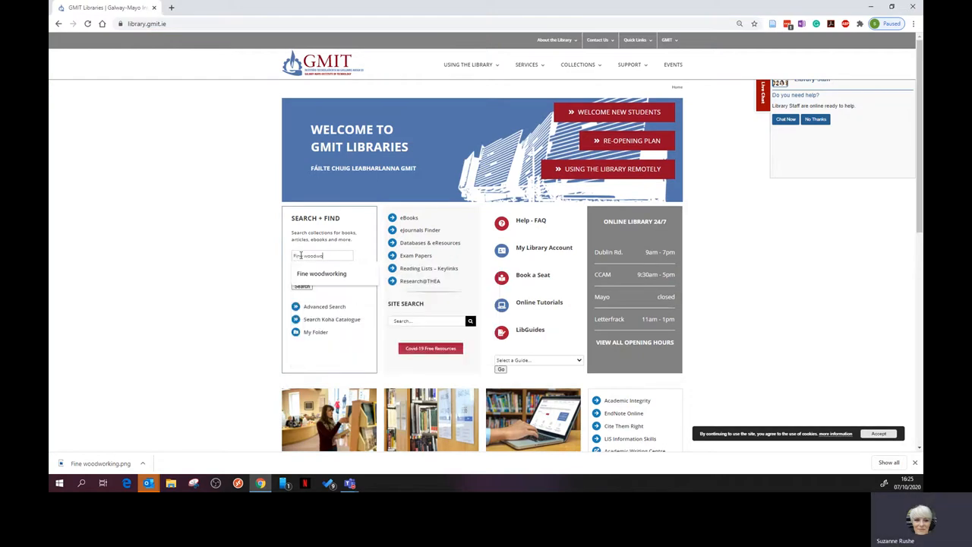
- Run the Fine woodworking search, open the journal record and follow its Full Text Access link to Flipster
{"action": "left_click", "coordinate": [302, 286]}
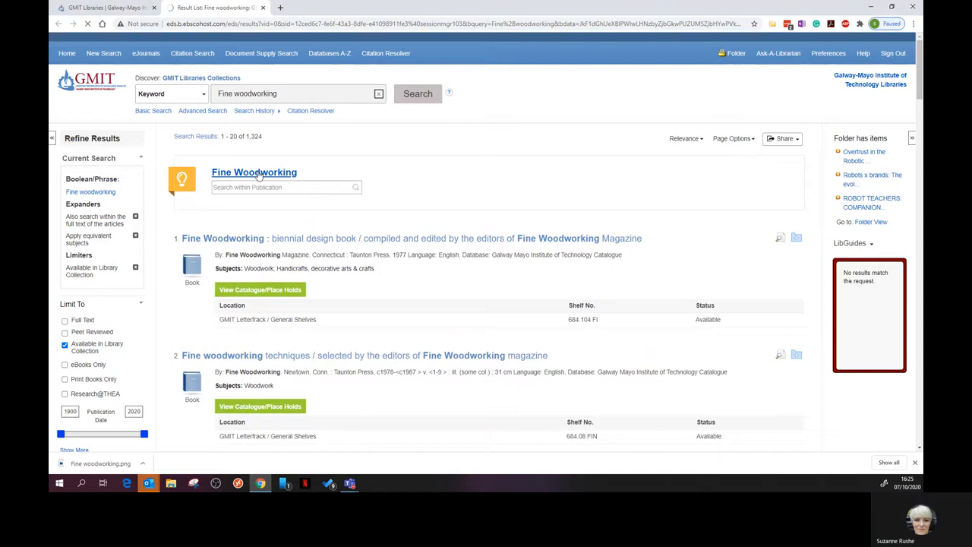
{"action": "left_click", "coordinate": [254, 172]}
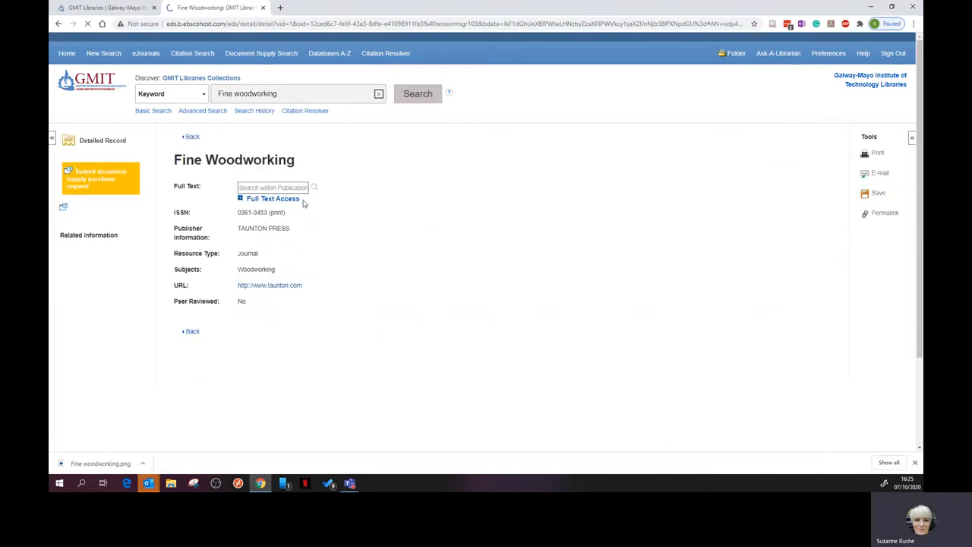
{"action": "left_click", "coordinate": [273, 197]}
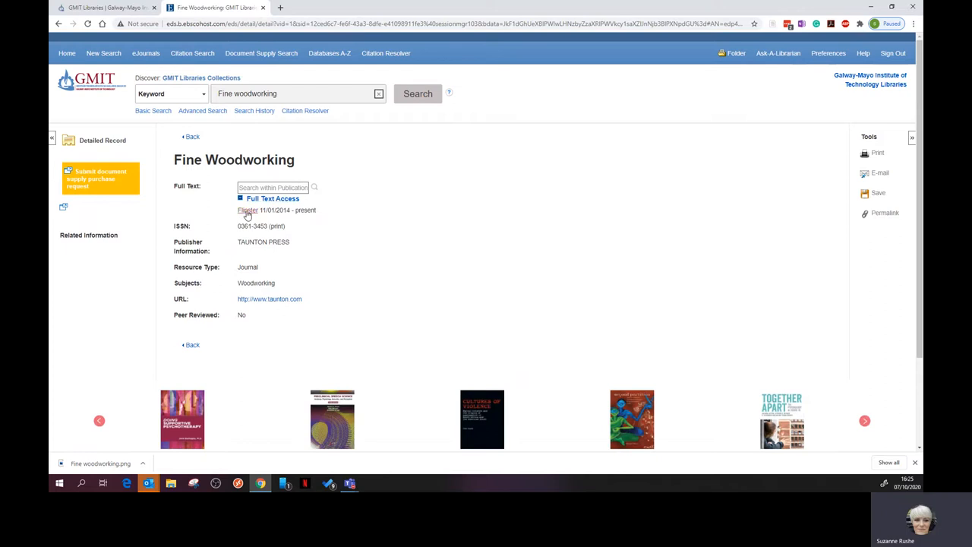
{"action": "left_click", "coordinate": [247, 210]}
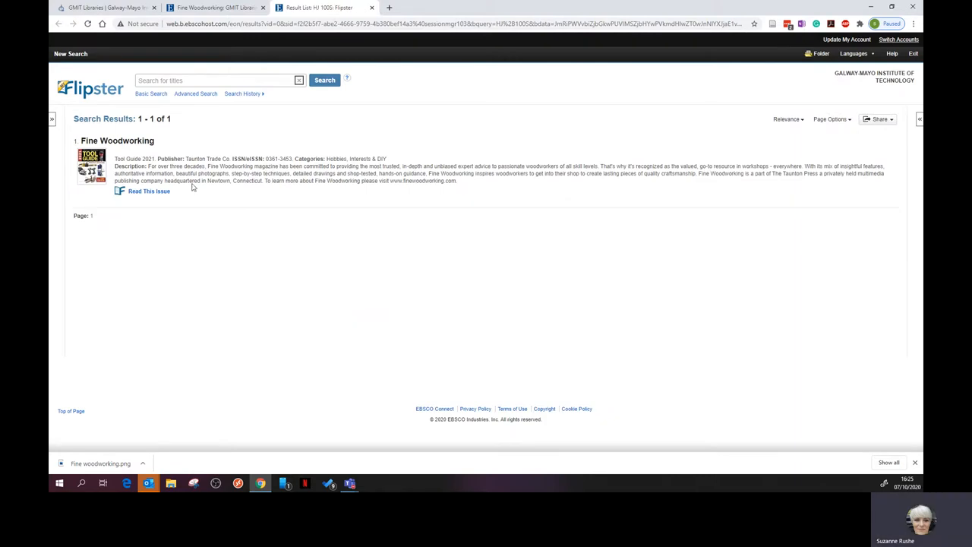
{"action": "left_click", "coordinate": [149, 191]}
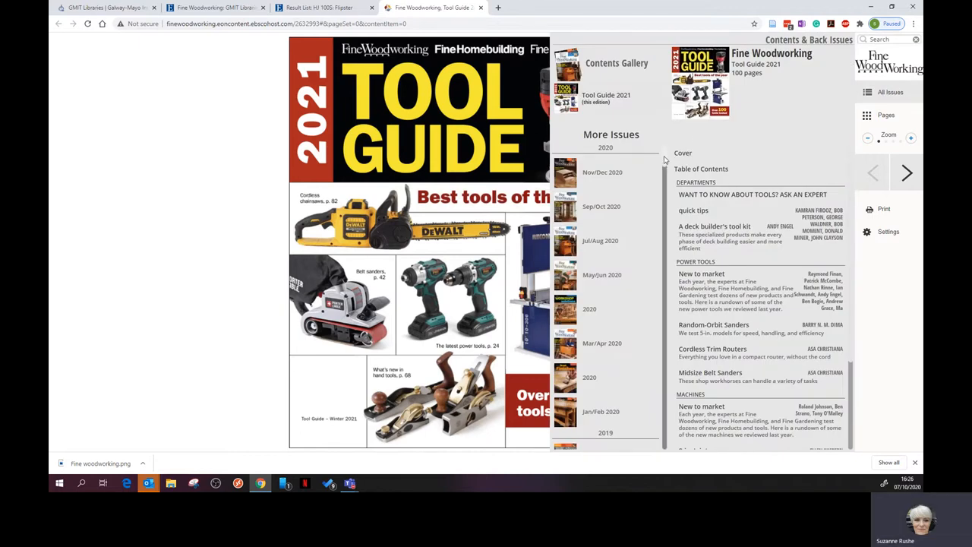
- Scroll the More Issues list and open the Nov/Dec 2020 Fine Woodworking issue for viewing
{"action": "scroll", "scroll_direction": "down", "scroll_amount": 3}
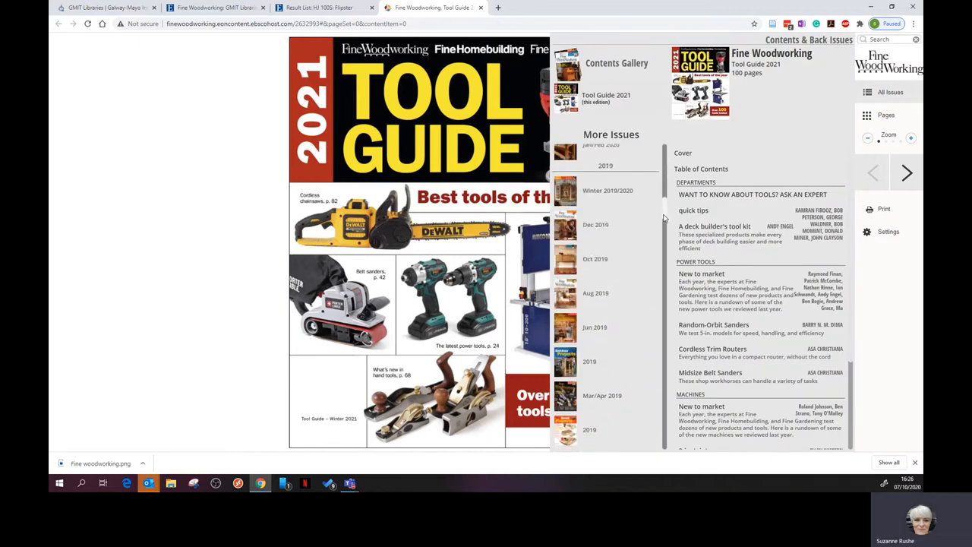
{"action": "scroll", "scroll_direction": "down", "scroll_amount": 3}
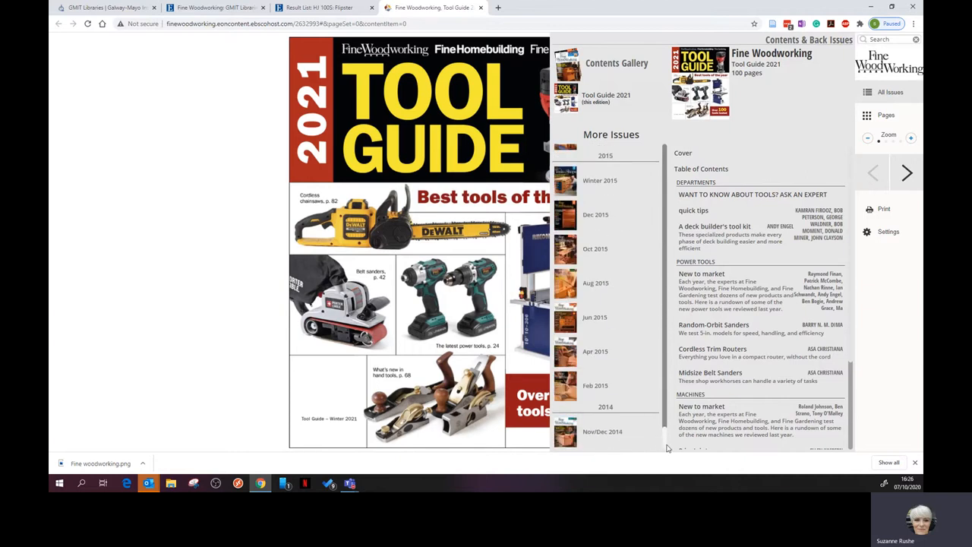
{"action": "scroll", "scroll_direction": "down", "scroll_amount": 3}
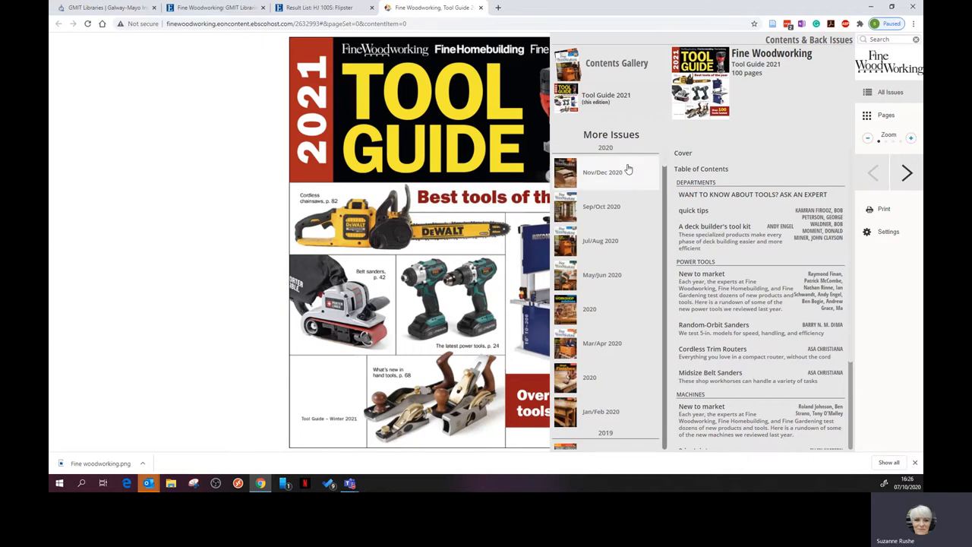
{"action": "mouse_move", "coordinate": [600, 181]}
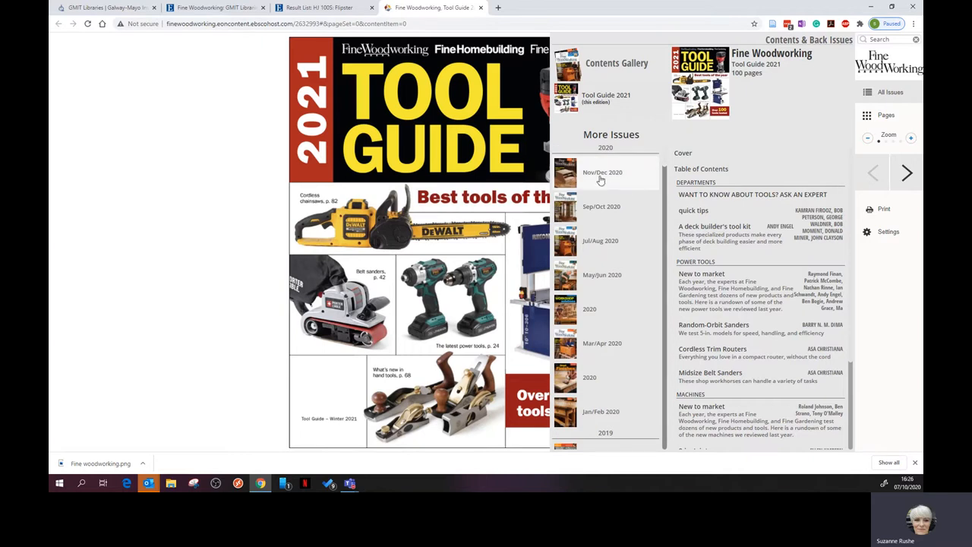
{"action": "left_click", "coordinate": [601, 173]}
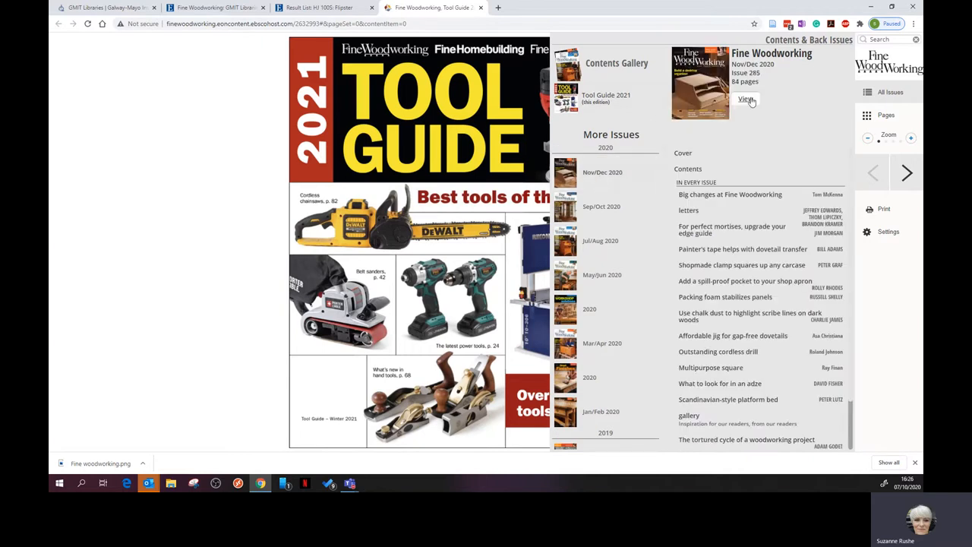
{"action": "left_click", "coordinate": [745, 100]}
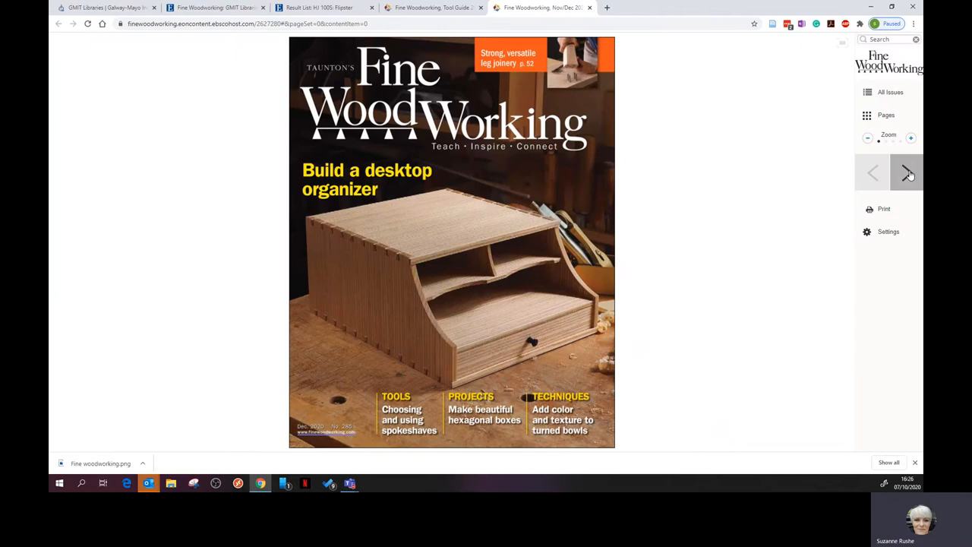
- Page forward three spreads to the contributors pages, then show the Pages thumbnail overview
{"action": "left_click", "coordinate": [906, 173]}
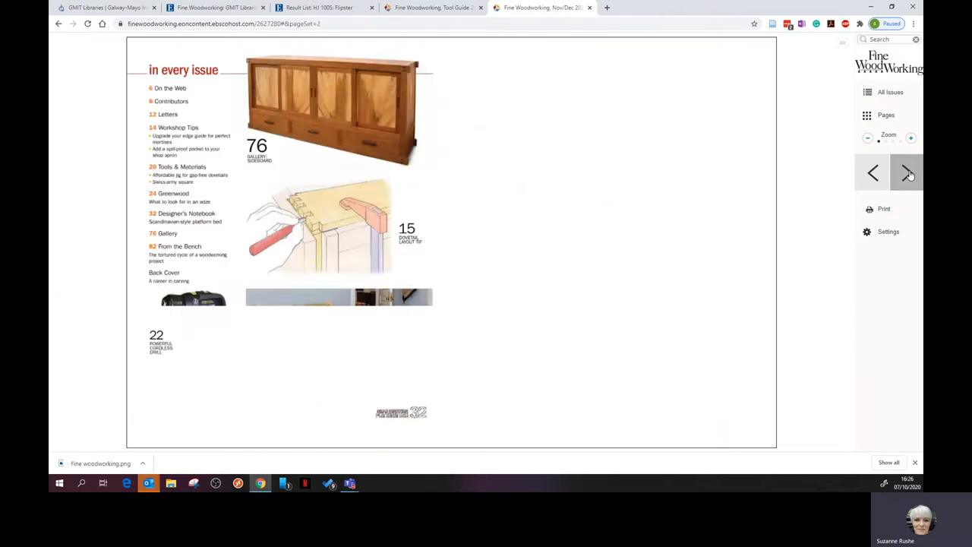
{"action": "left_click", "coordinate": [909, 173]}
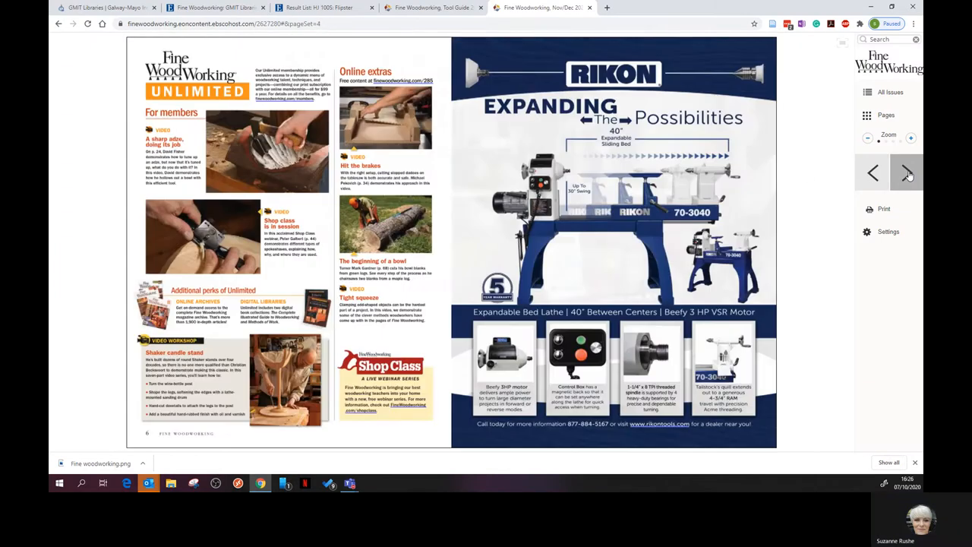
{"action": "left_click", "coordinate": [906, 173]}
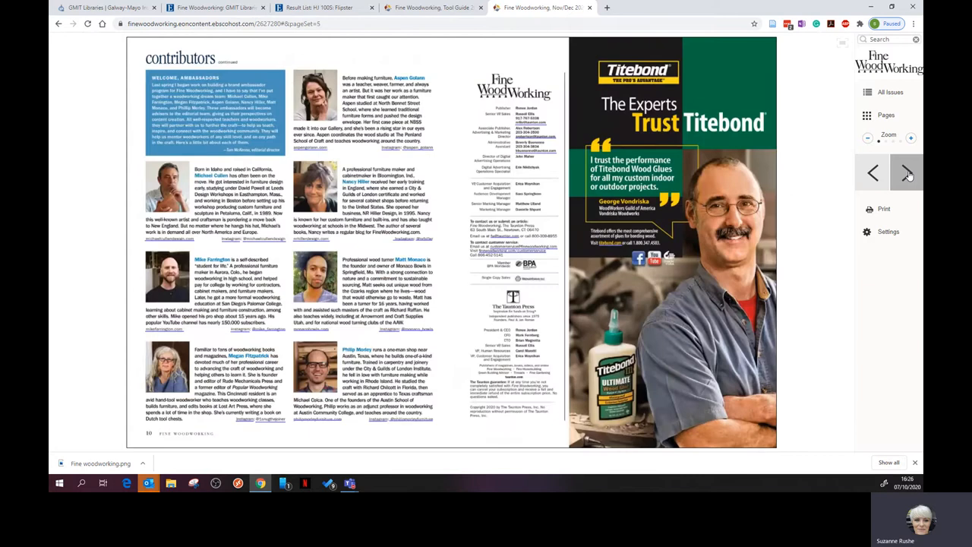
{"action": "left_click", "coordinate": [865, 115]}
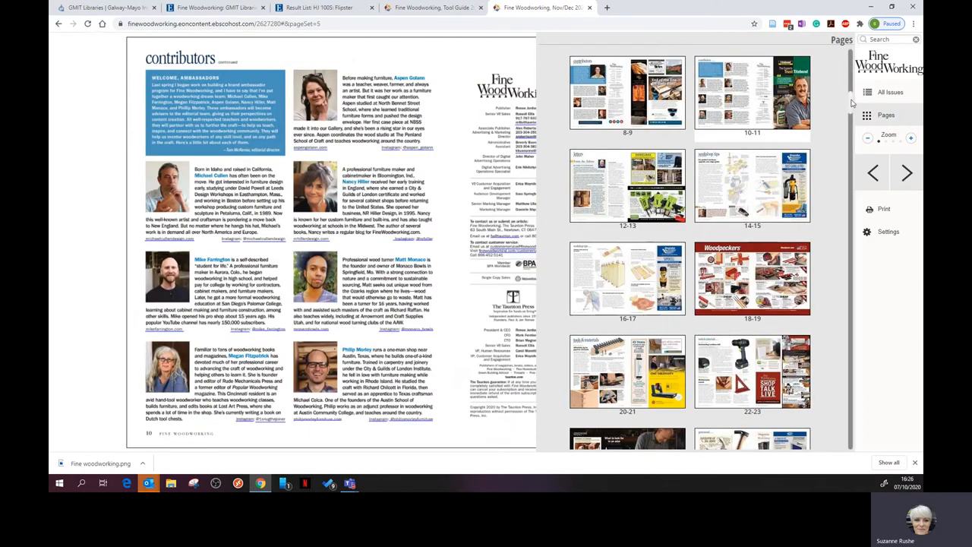
- Jump to the Hexagonal Boxes Are Little Gems article and page forward three spreads to its banding pages
{"action": "scroll", "scroll_direction": "down", "scroll_amount": 3}
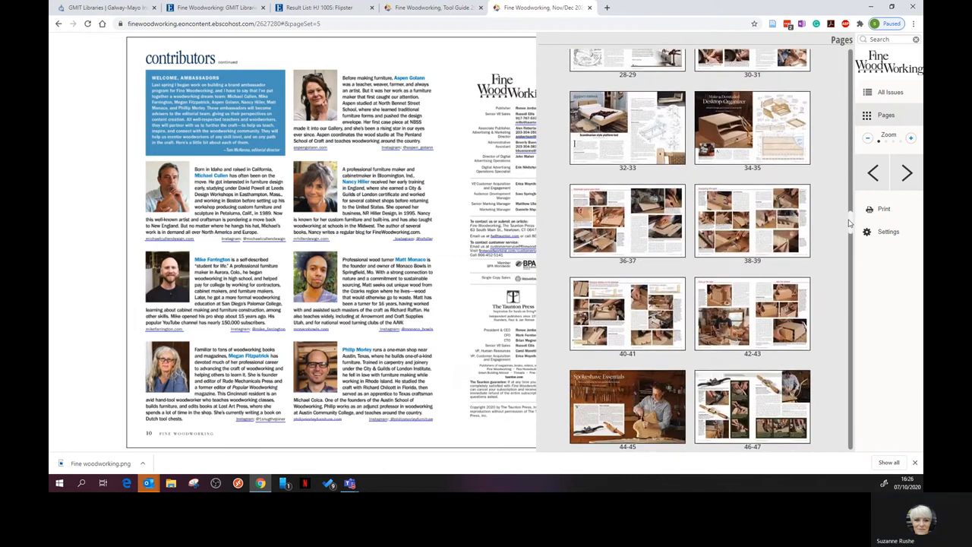
{"action": "scroll", "scroll_direction": "down", "scroll_amount": 3}
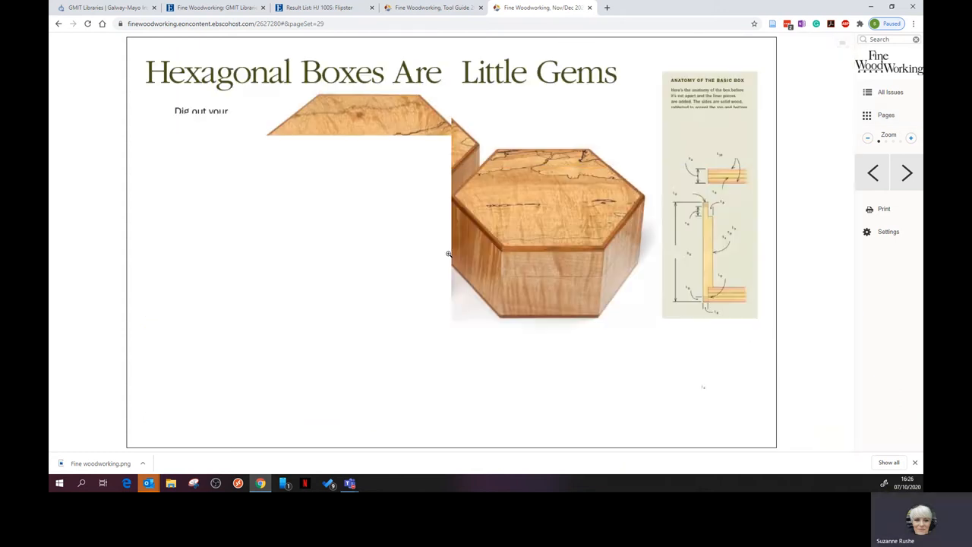
{"action": "left_click", "coordinate": [905, 173]}
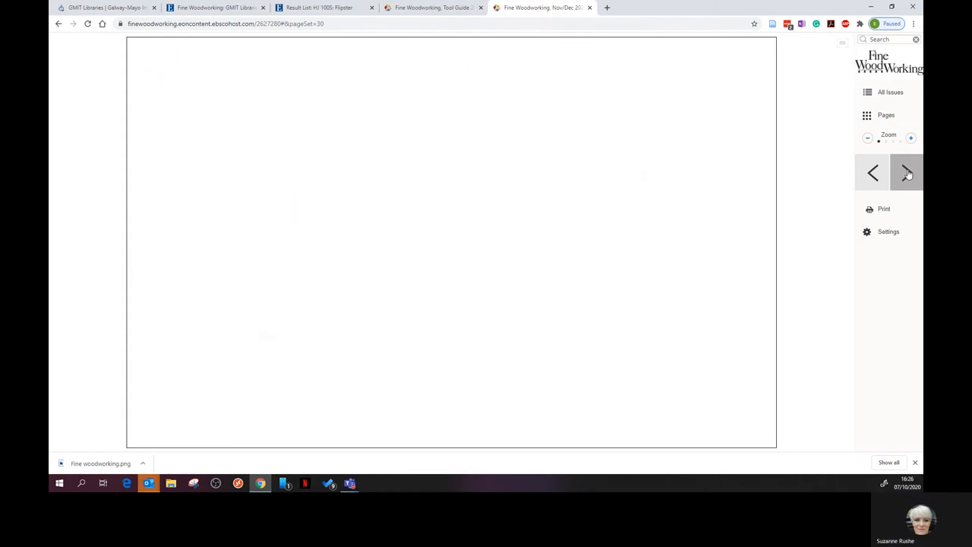
{"action": "left_click", "coordinate": [907, 173]}
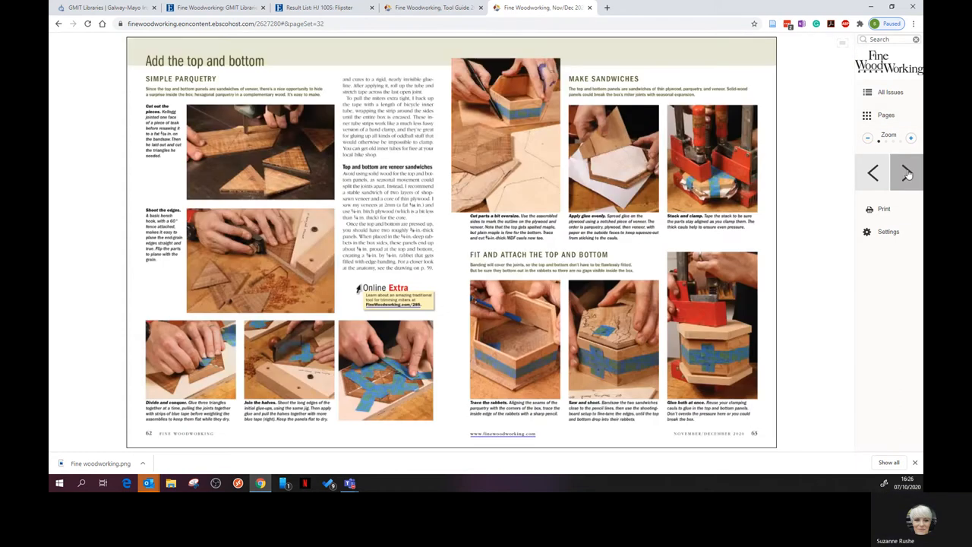
{"action": "left_click", "coordinate": [905, 173]}
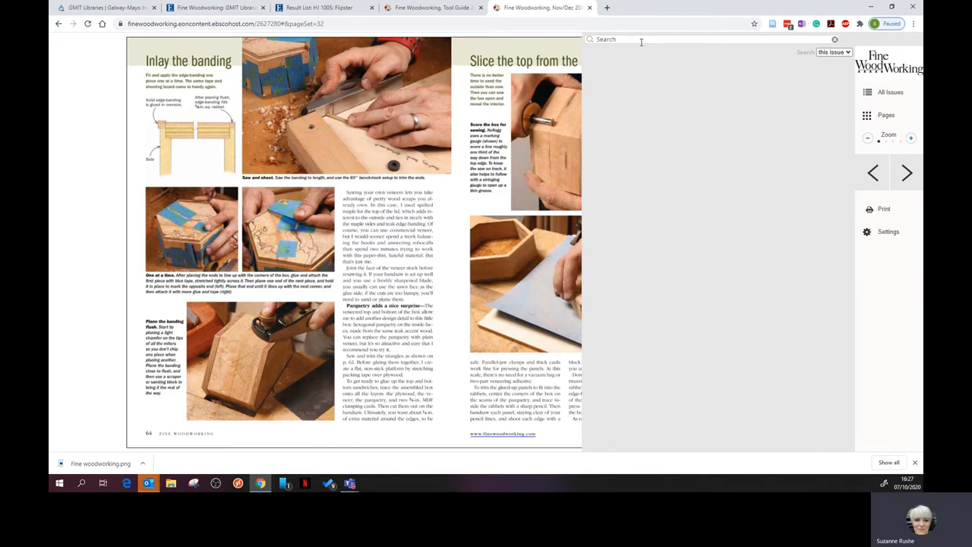
- Search for 'japanese joinery' and widen the scope from This Issue to All Issues
{"action": "type", "text": "la"}
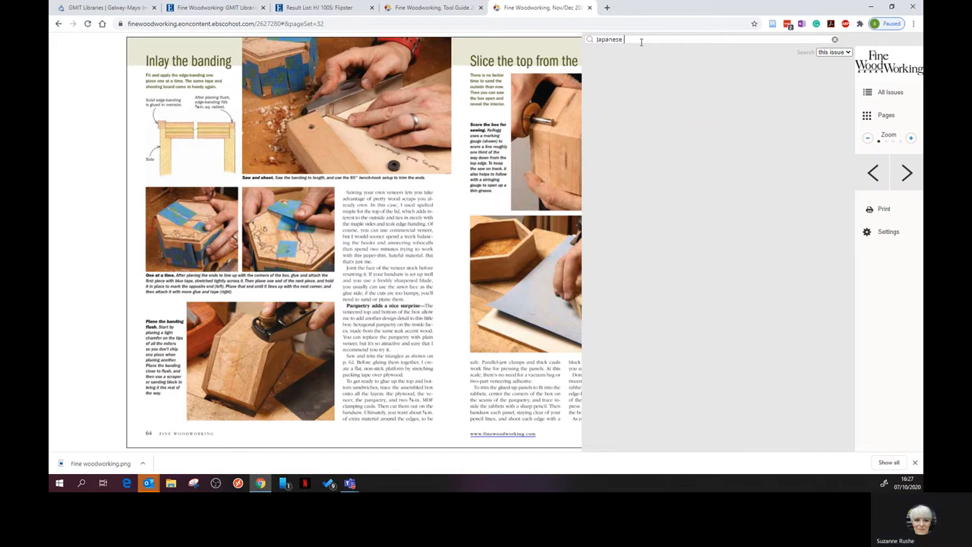
{"action": "type", "text": "joinery"}
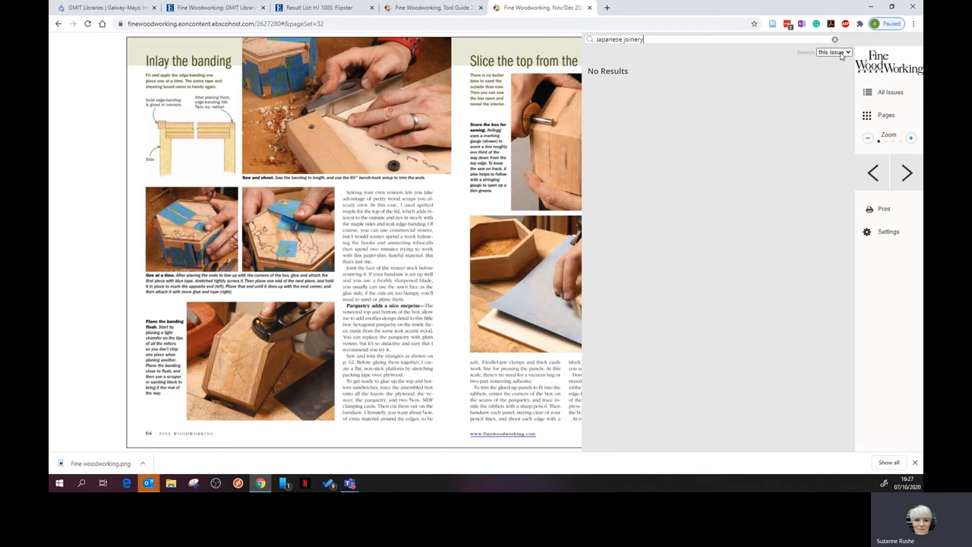
{"action": "left_click", "coordinate": [832, 51]}
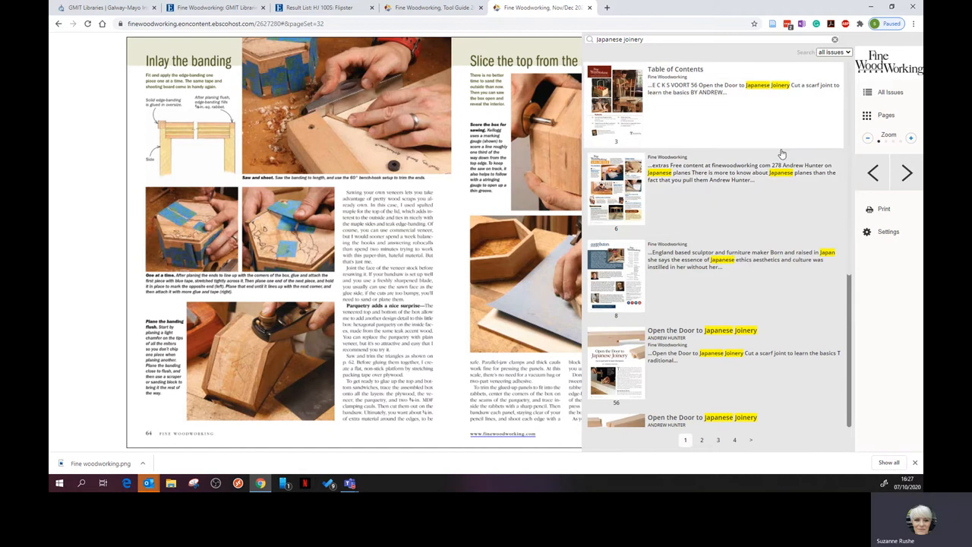
- Scroll the results and select the Open the Door to Japanese Joinery article
{"action": "scroll", "scroll_direction": "down", "scroll_amount": 3}
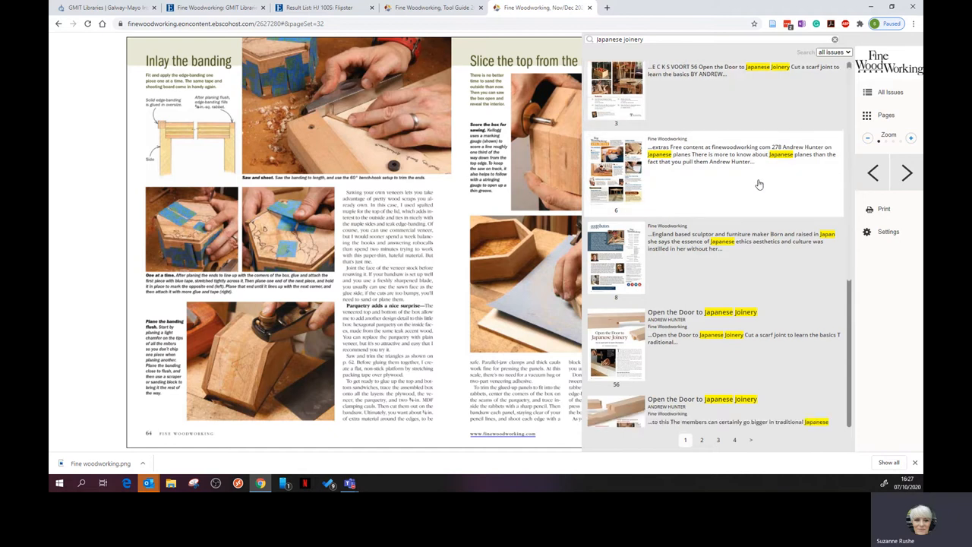
{"action": "scroll", "scroll_direction": "down", "scroll_amount": 3}
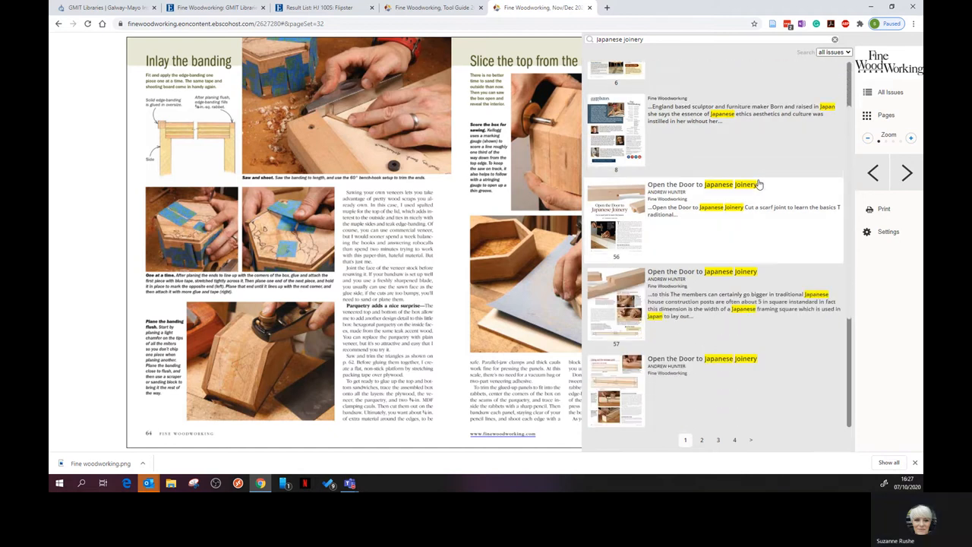
{"action": "scroll", "scroll_direction": "down", "scroll_amount": 3}
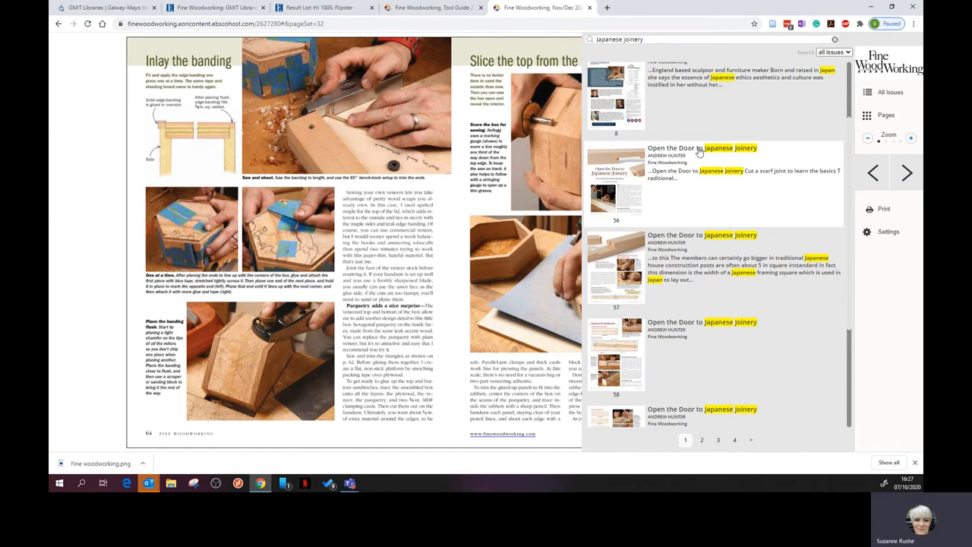
{"action": "left_click", "coordinate": [674, 147]}
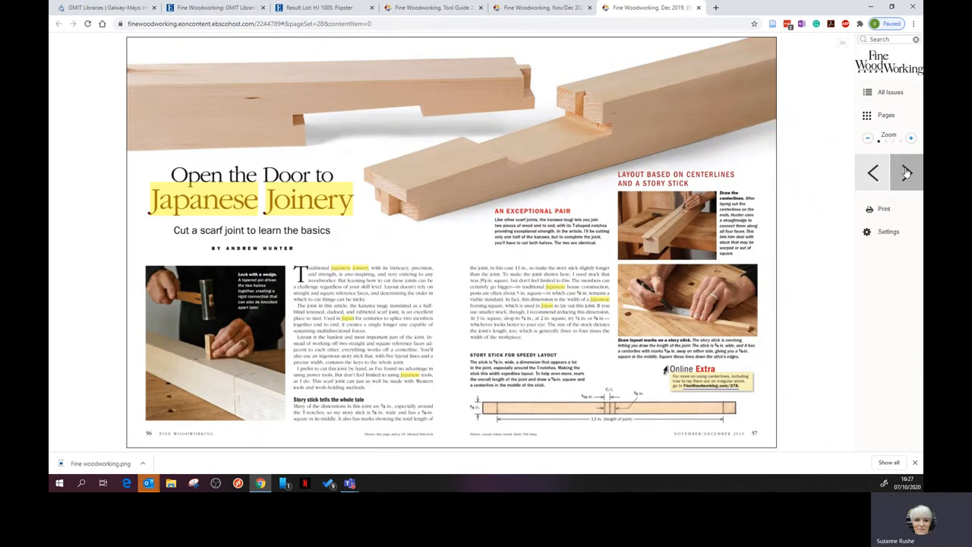
- Page forward two spreads past 'Make the scarf' to the Fine-tune the fit spread
{"action": "left_click", "coordinate": [905, 172]}
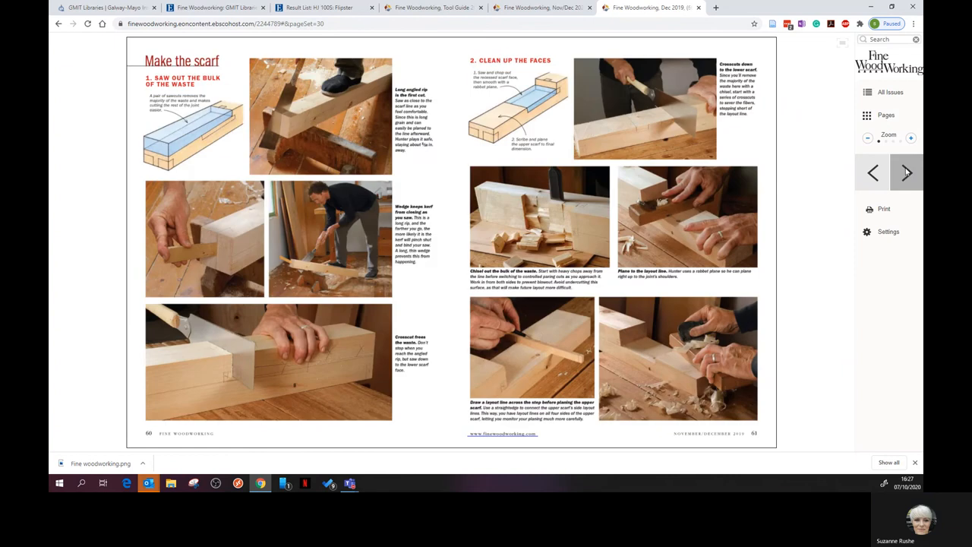
{"action": "left_click", "coordinate": [905, 173]}
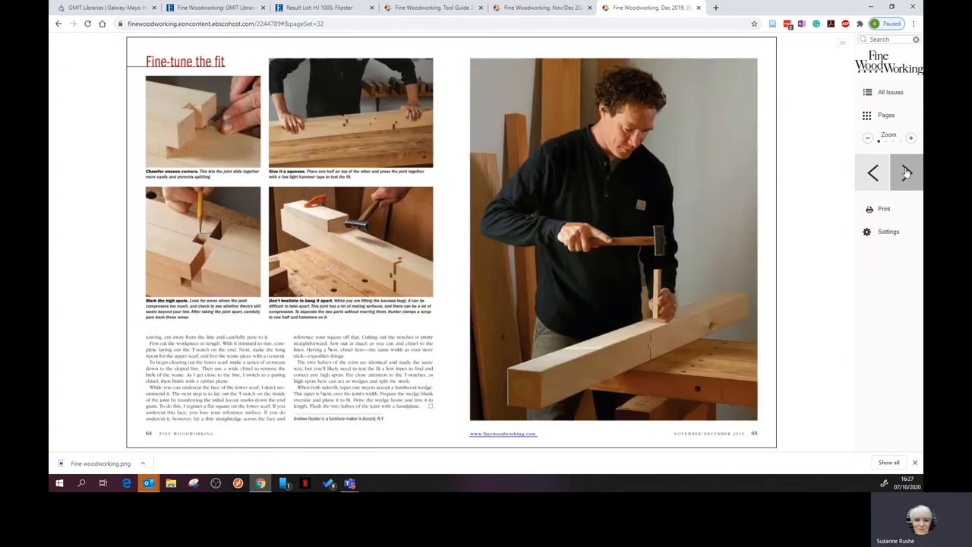